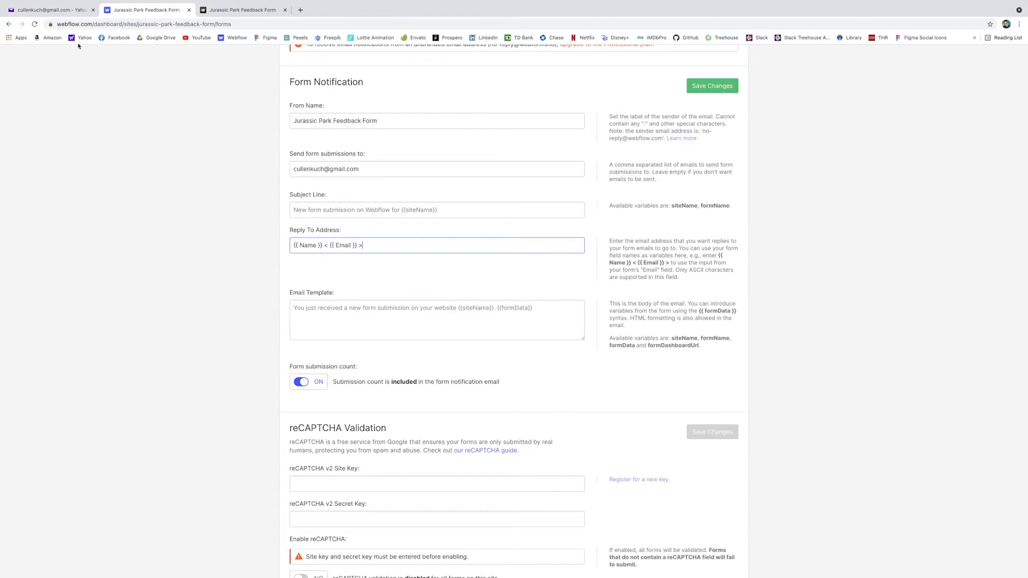
# Step: Switch from Webflow to the Yahoo Mail inbox
pyautogui.click(49, 10)
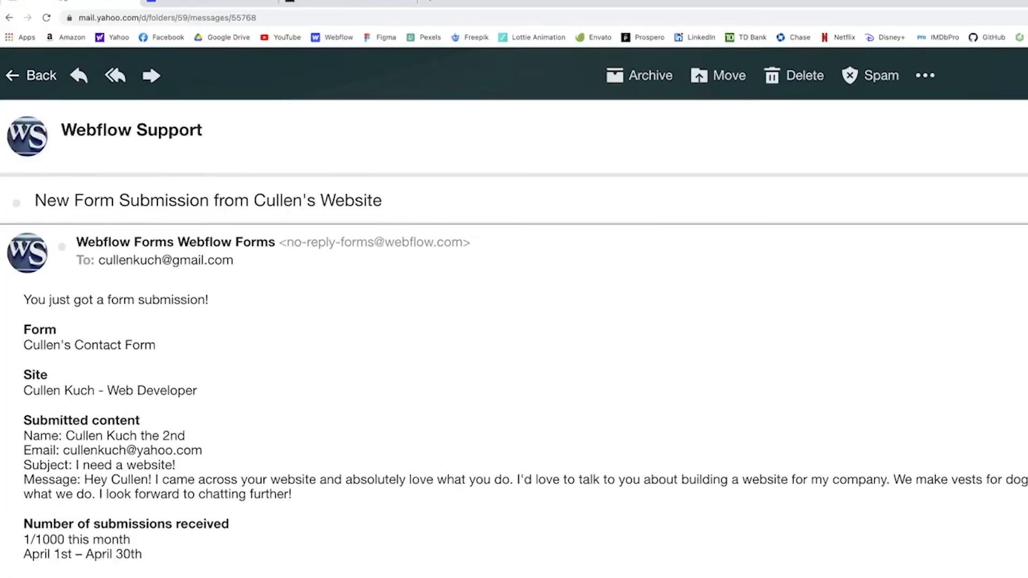
pyautogui.scroll(-3)
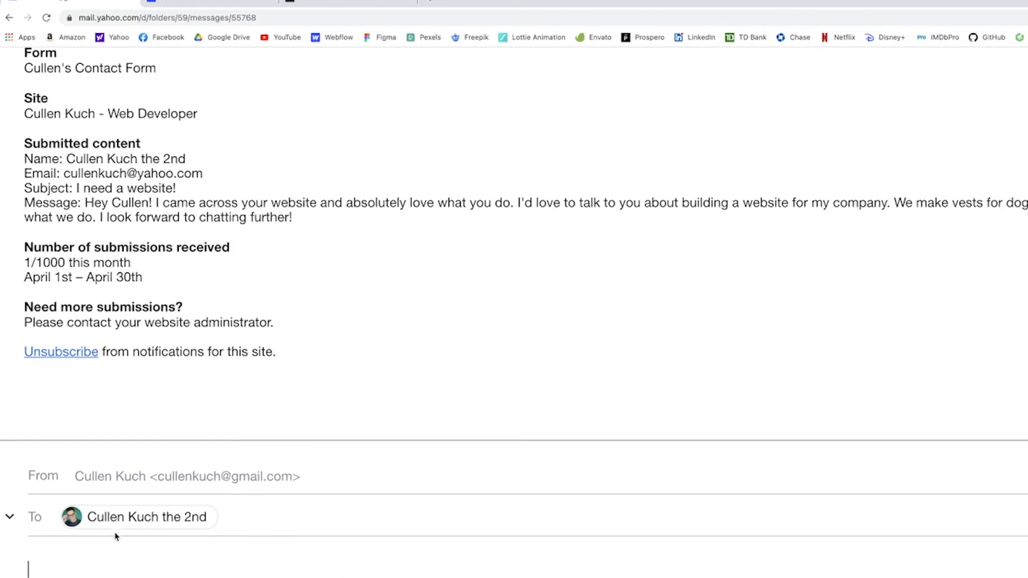